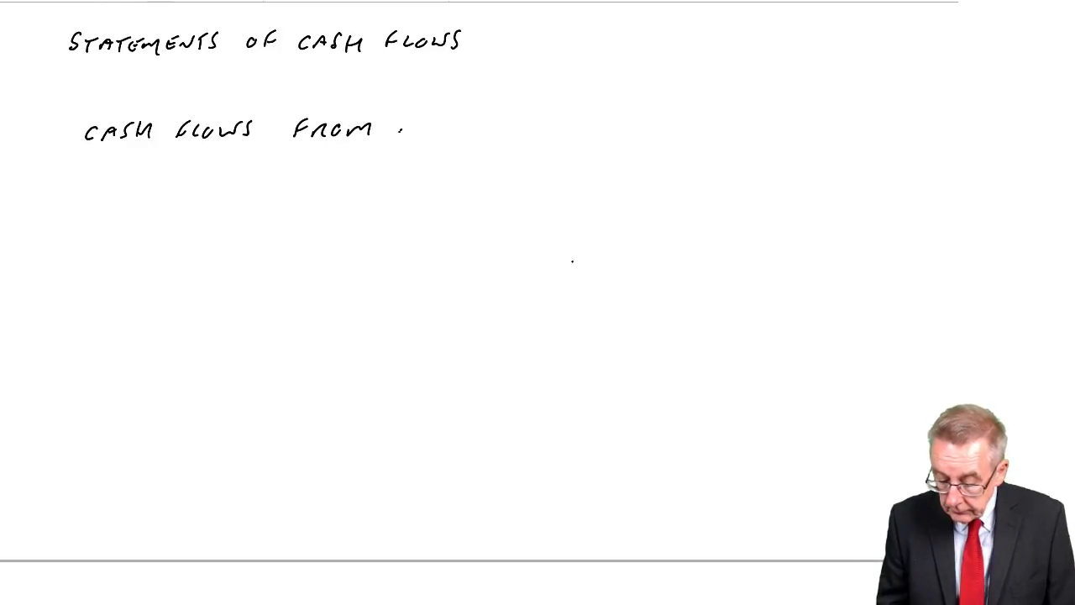
- Handwrite 'operating activities' after 'Cash flows from', adding '- cash from profit' beneath
type("opera")
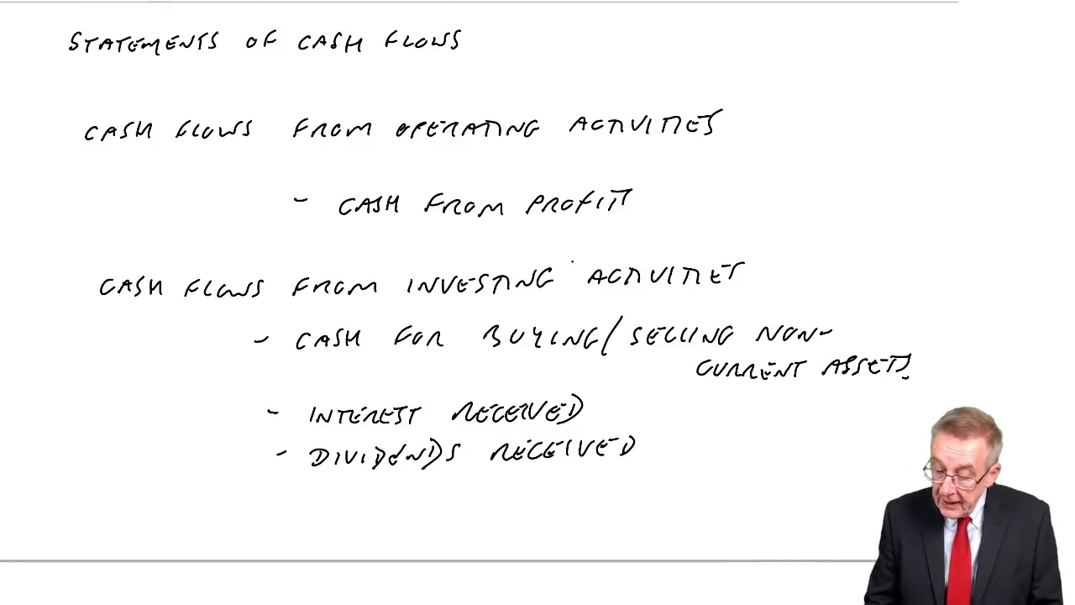
- Scroll down the page to reach space for the financing activities heading
scroll("down", 3)
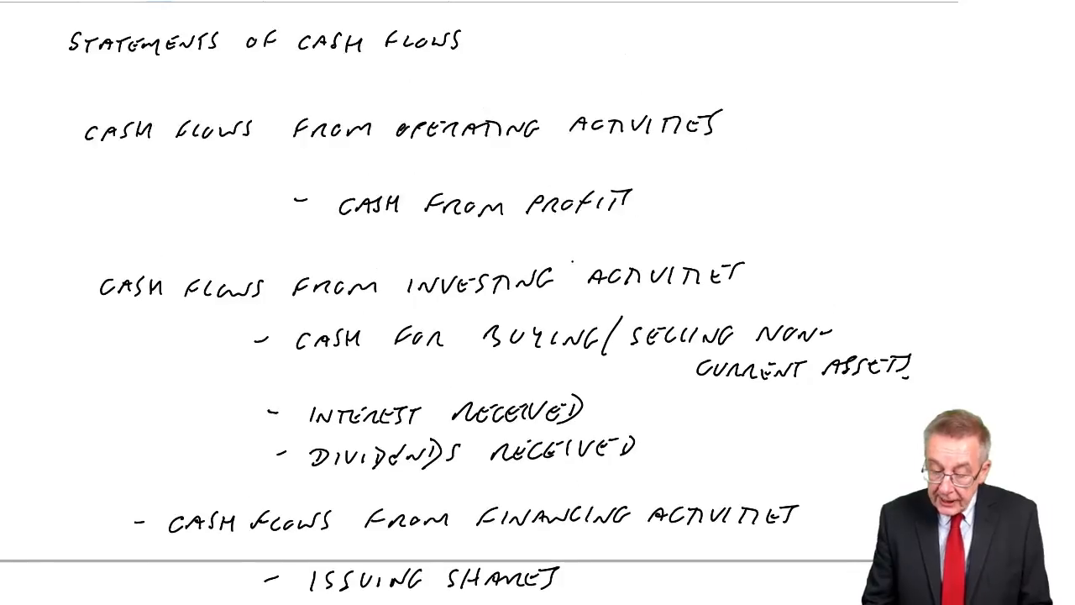
- Mark a small cross beside the operating activities section
left_click(874, 185)
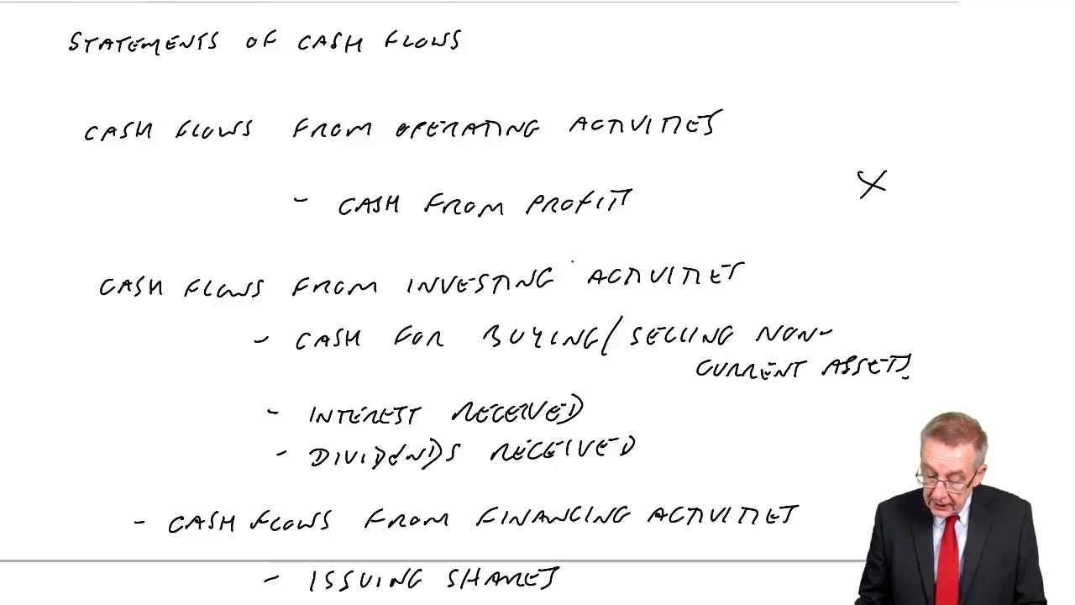
left_click(870, 421)
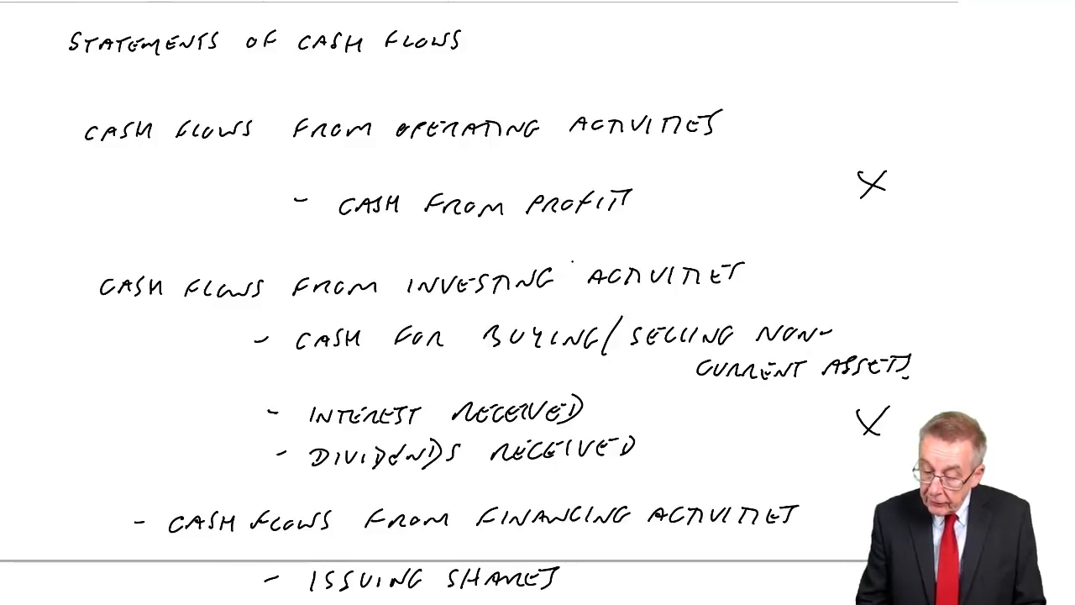
scroll("down", 3)
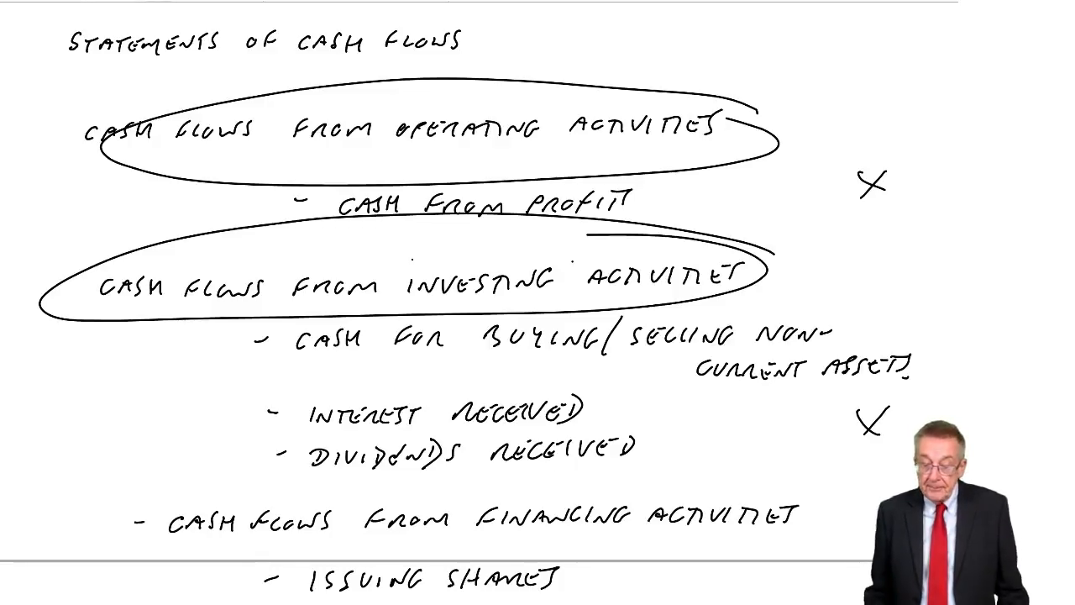
- Scroll down to the net cash change and start/end-of-year cash lines
scroll("down", 3)
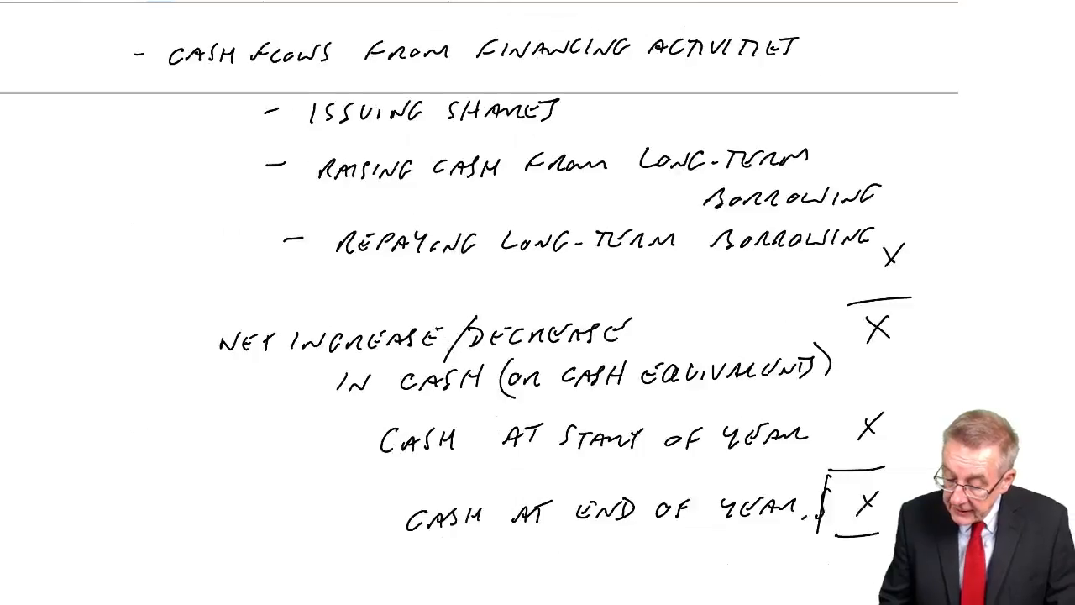